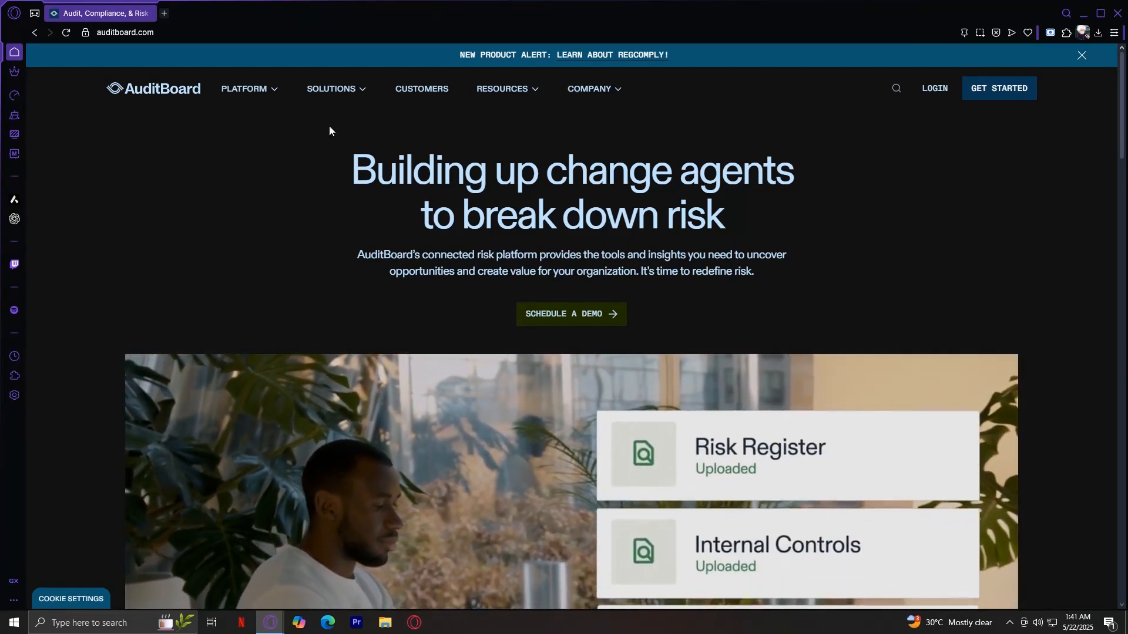
Step: Open the Platform menu and launch its pages, ending on Connected Risk Platform
click(244, 88)
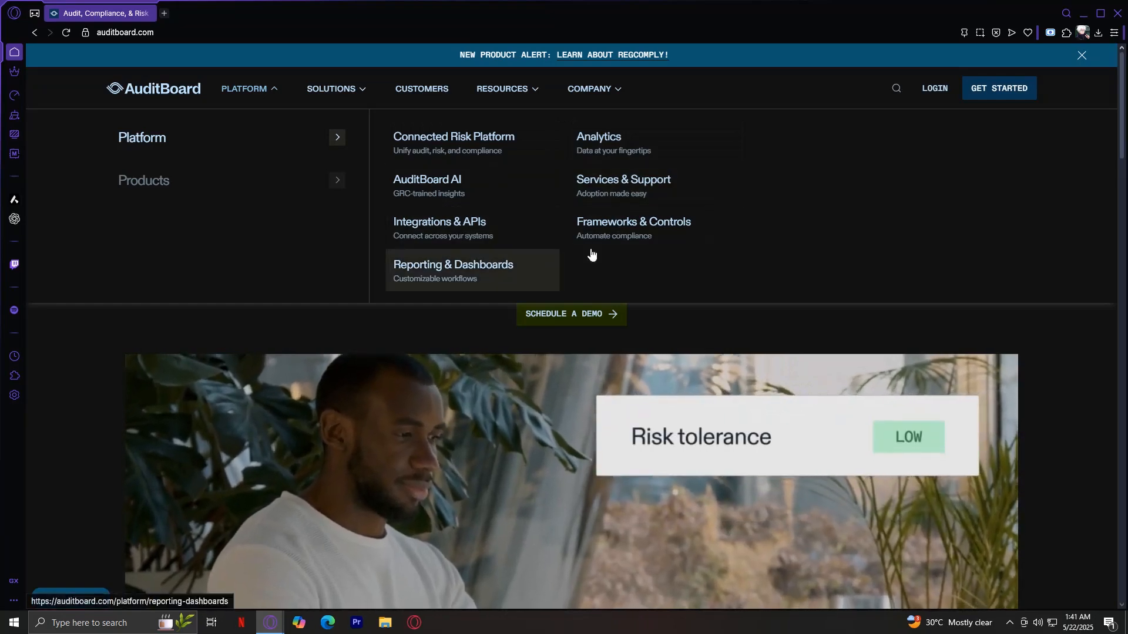
click(426, 179)
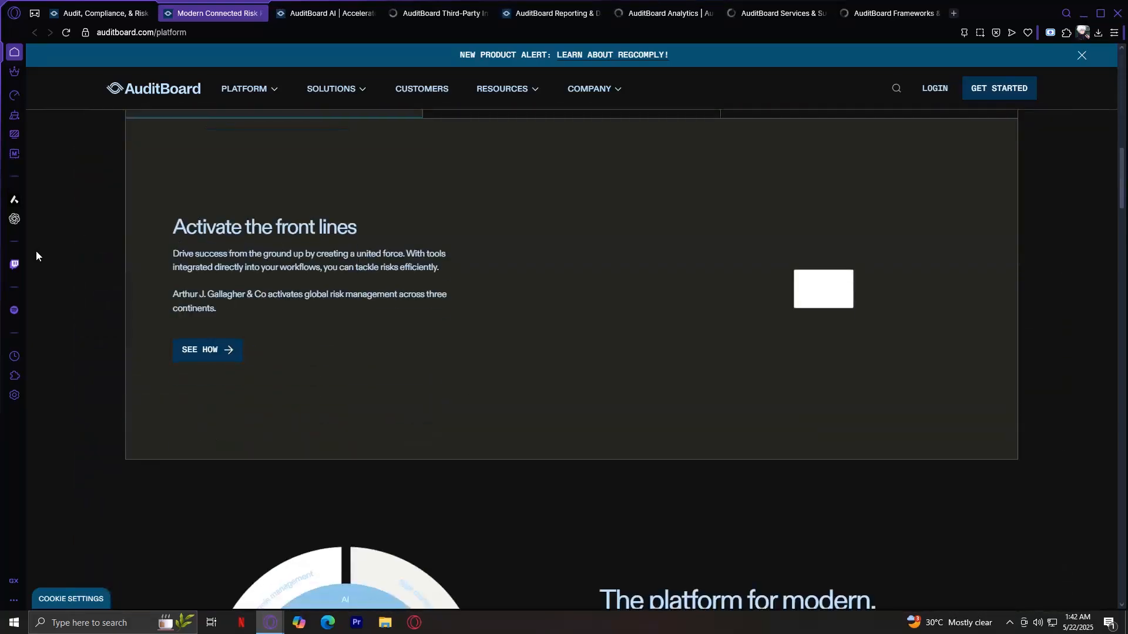
scroll(down, 3)
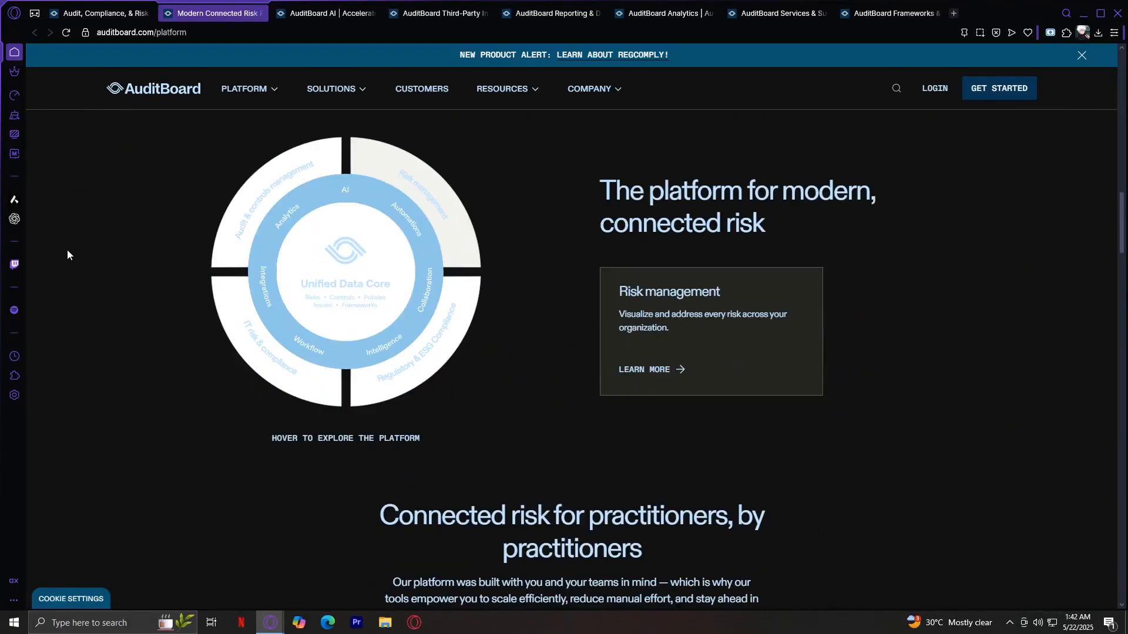
scroll(down, 3)
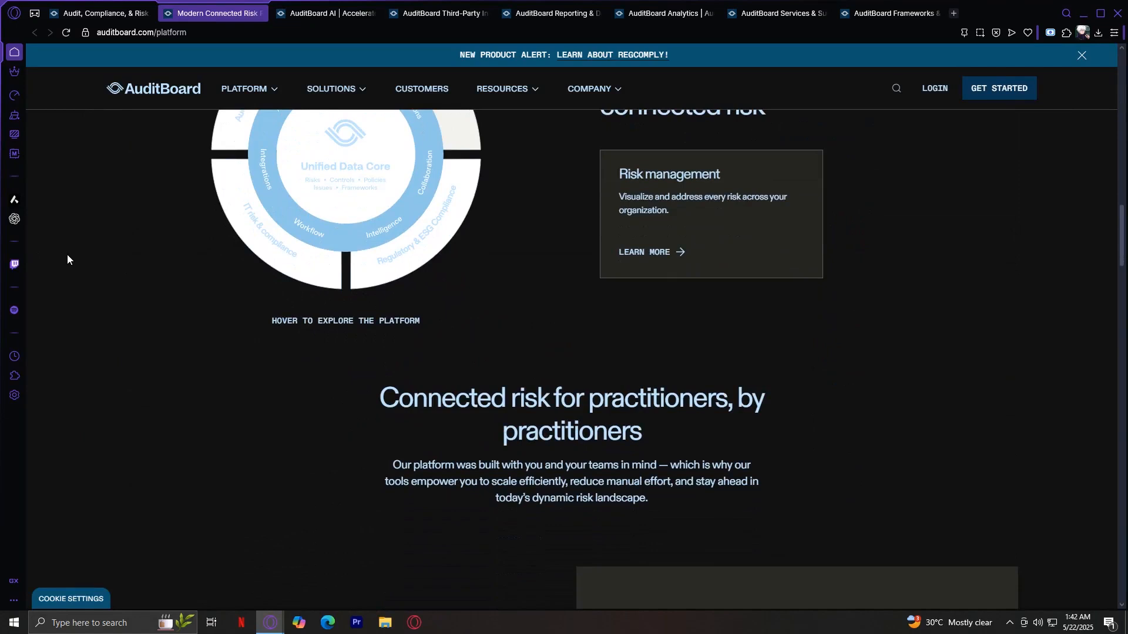
scroll(down, 3)
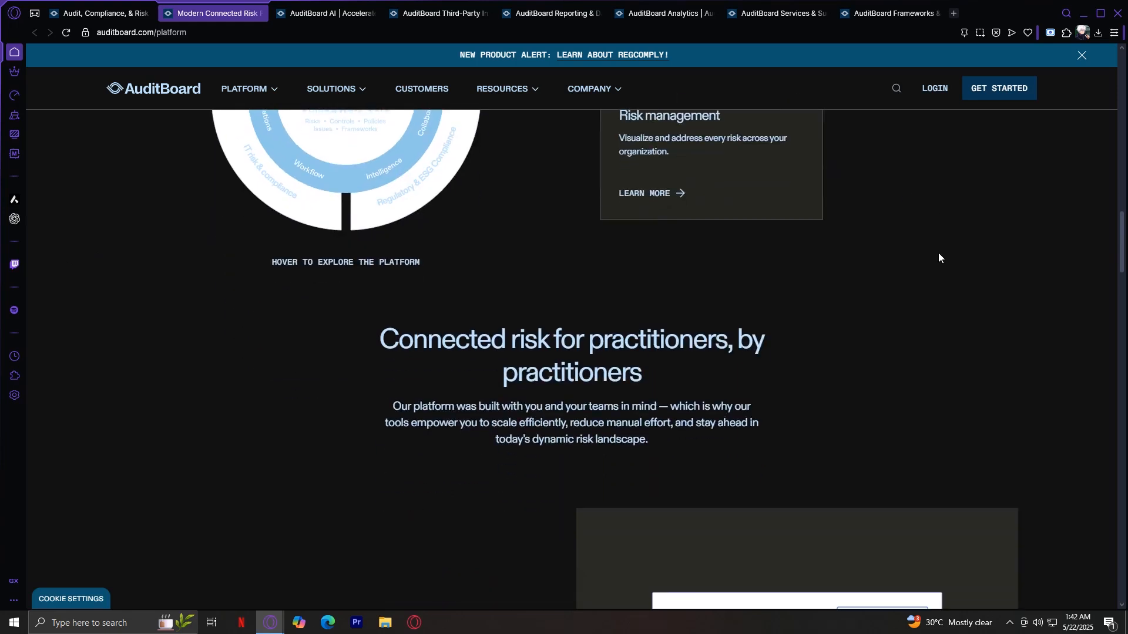
mouse_move(512, 241)
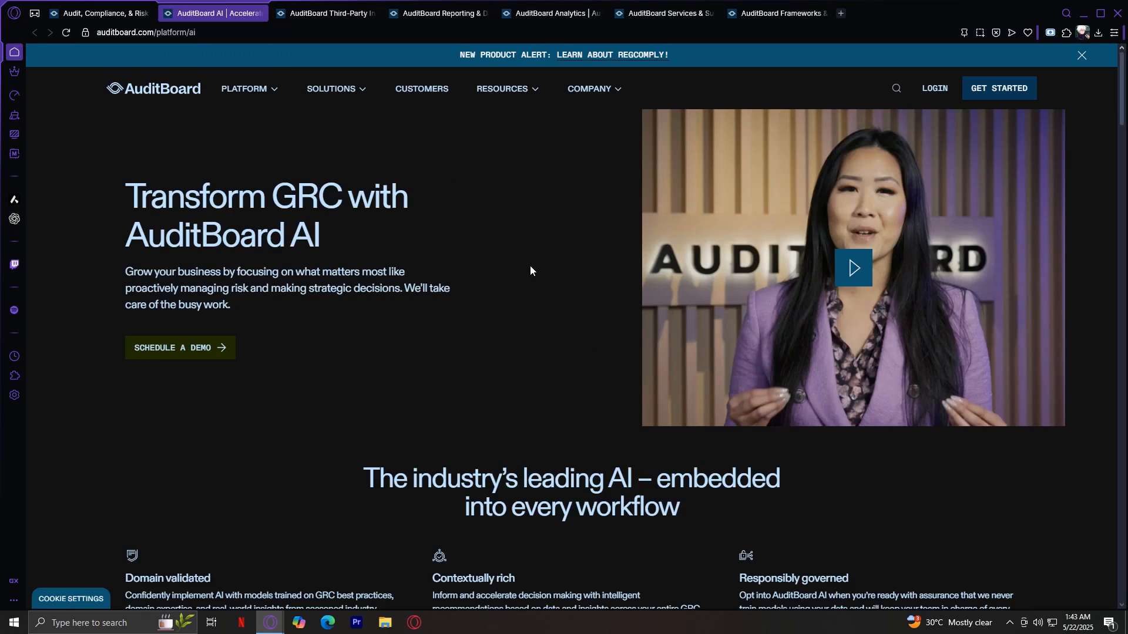
mouse_move(106, 294)
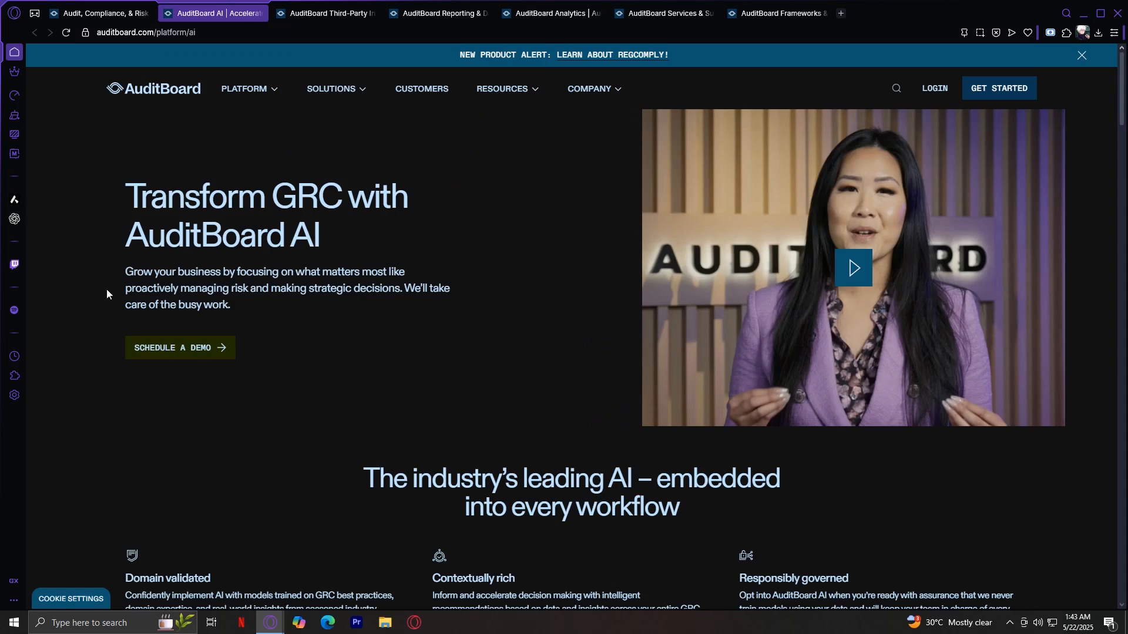
Step: Highlight the AuditBoard AI intro sentence, then close that tab to reveal Integrations
drag(125, 272, 405, 271)
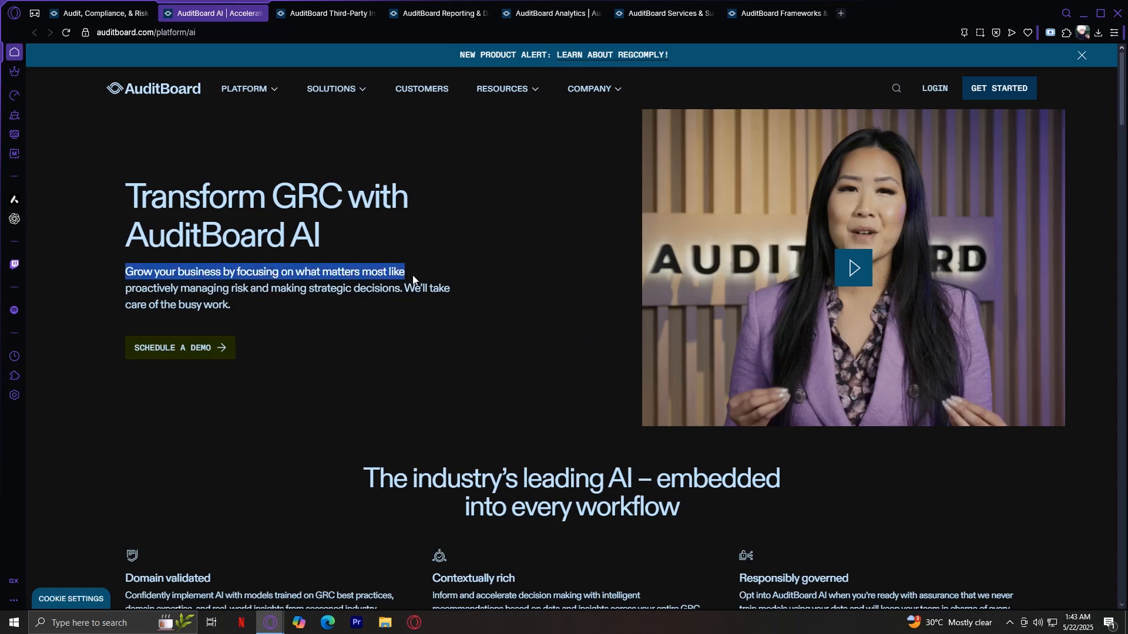
drag(412, 272, 452, 295)
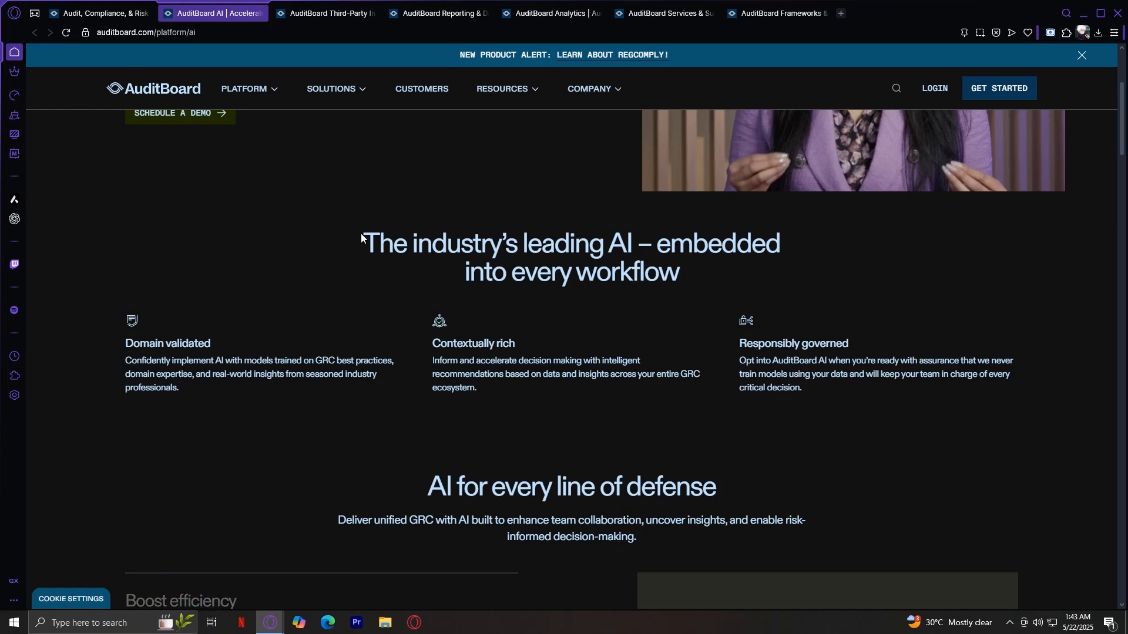
mouse_move(384, 219)
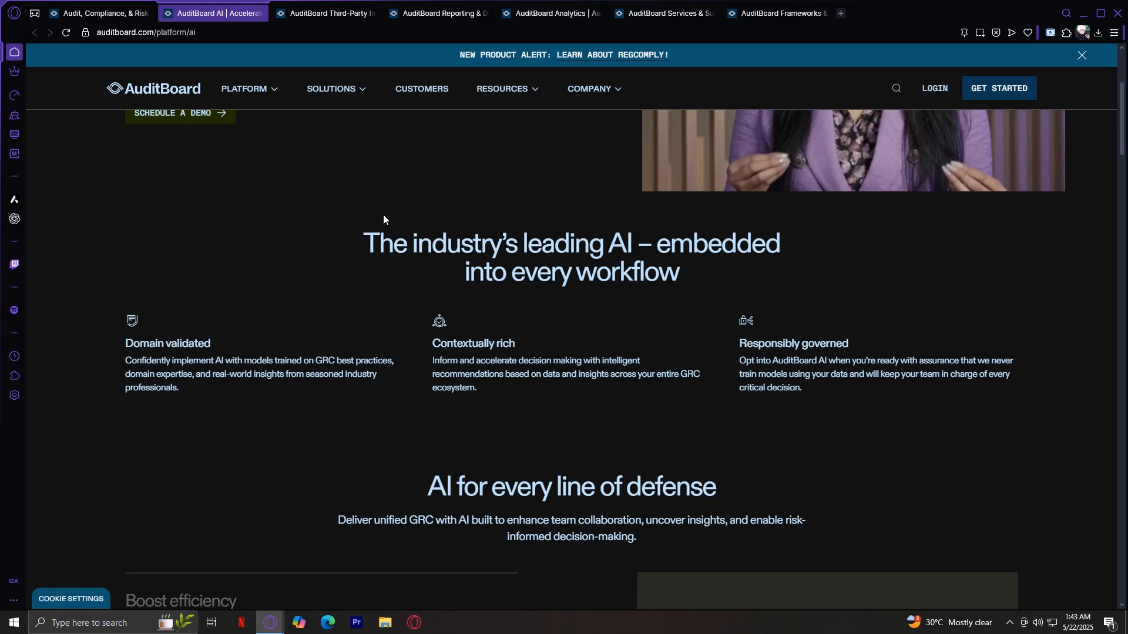
click(325, 13)
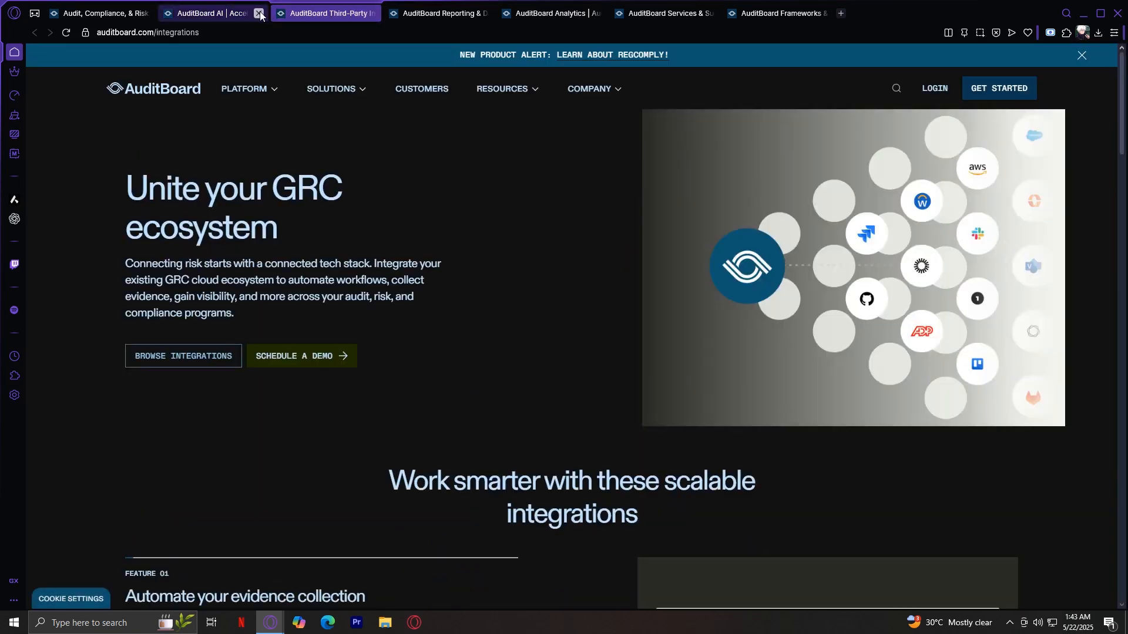
click(258, 13)
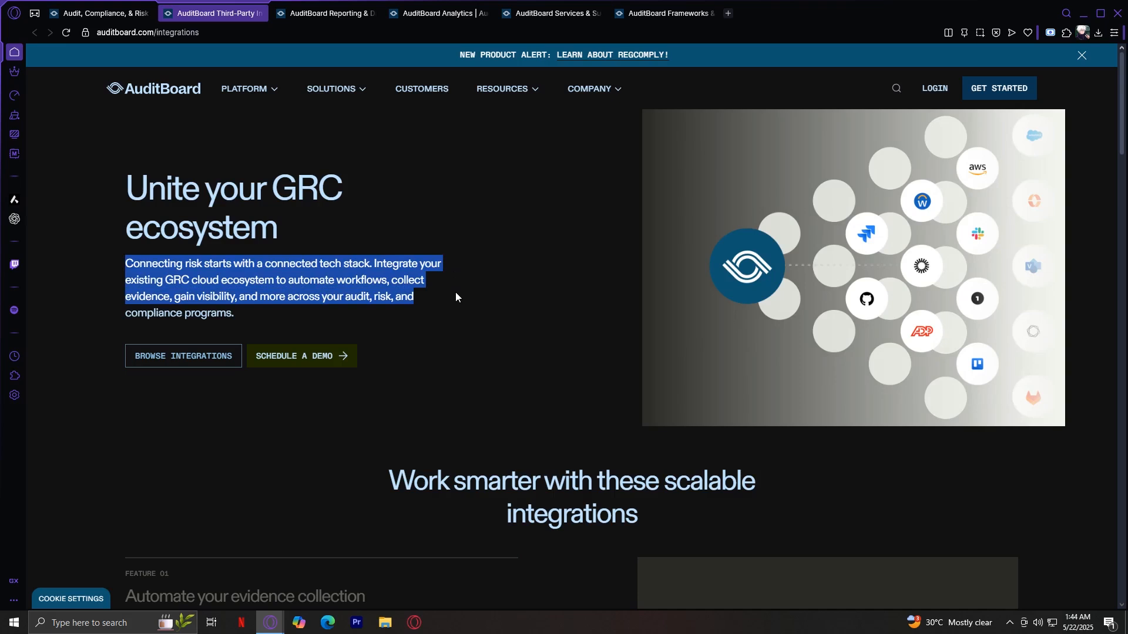
mouse_move(458, 301)
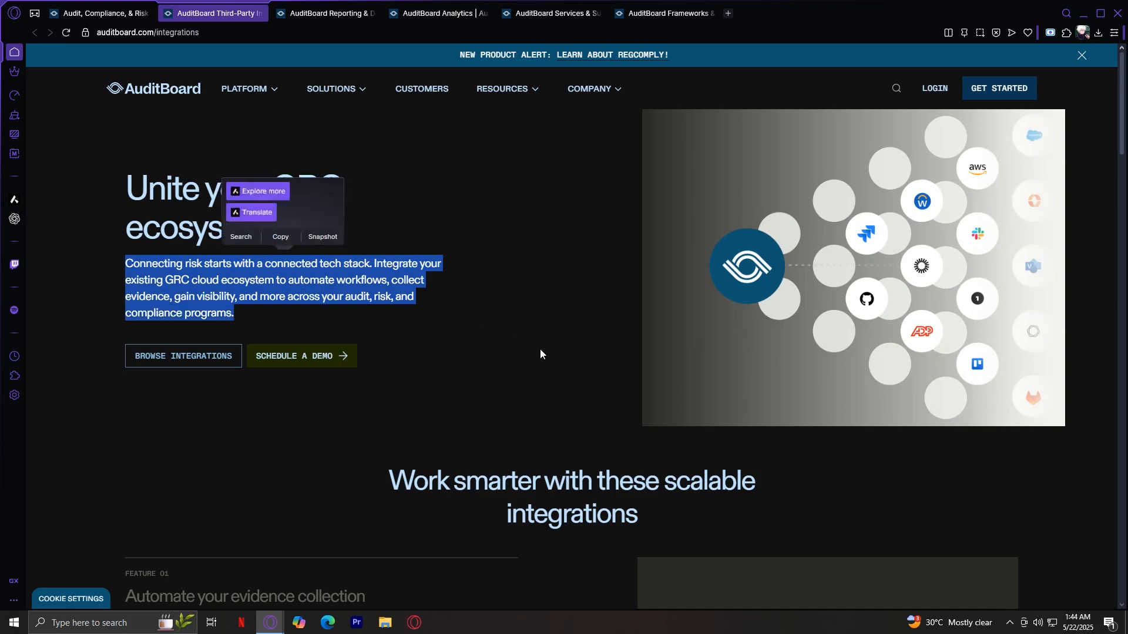
scroll(down, 3)
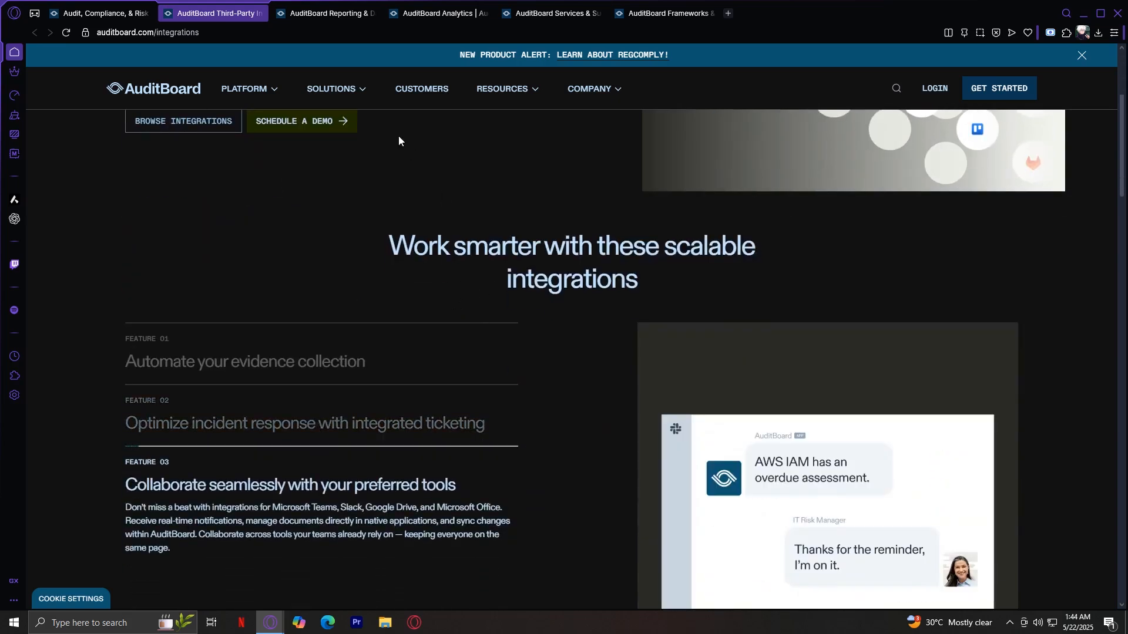
scroll(down, 3)
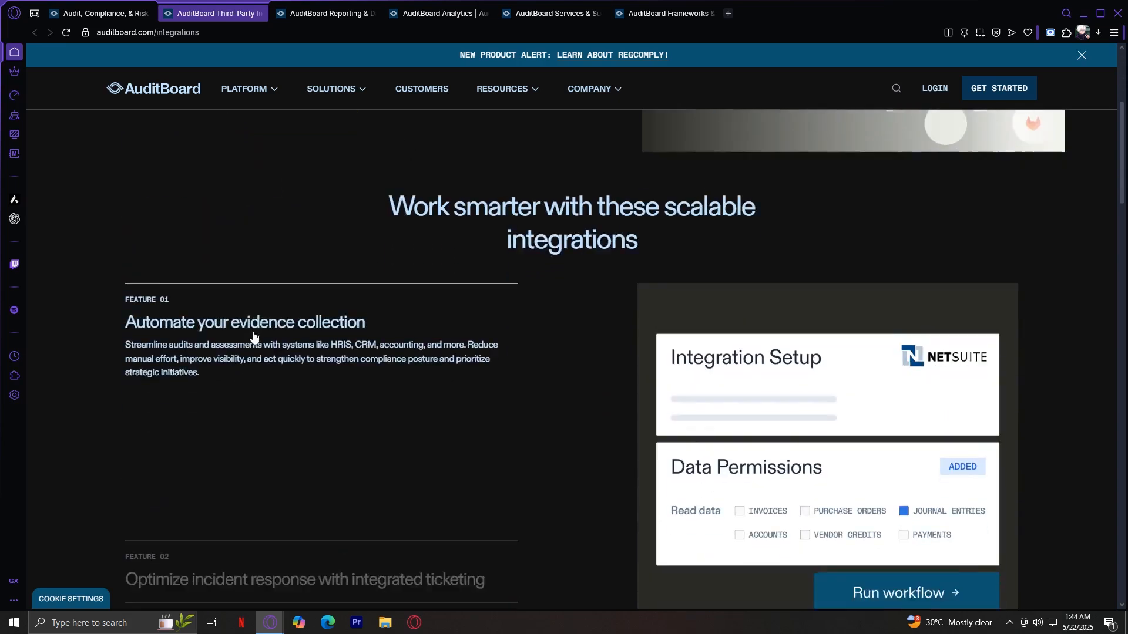
scroll(down, 3)
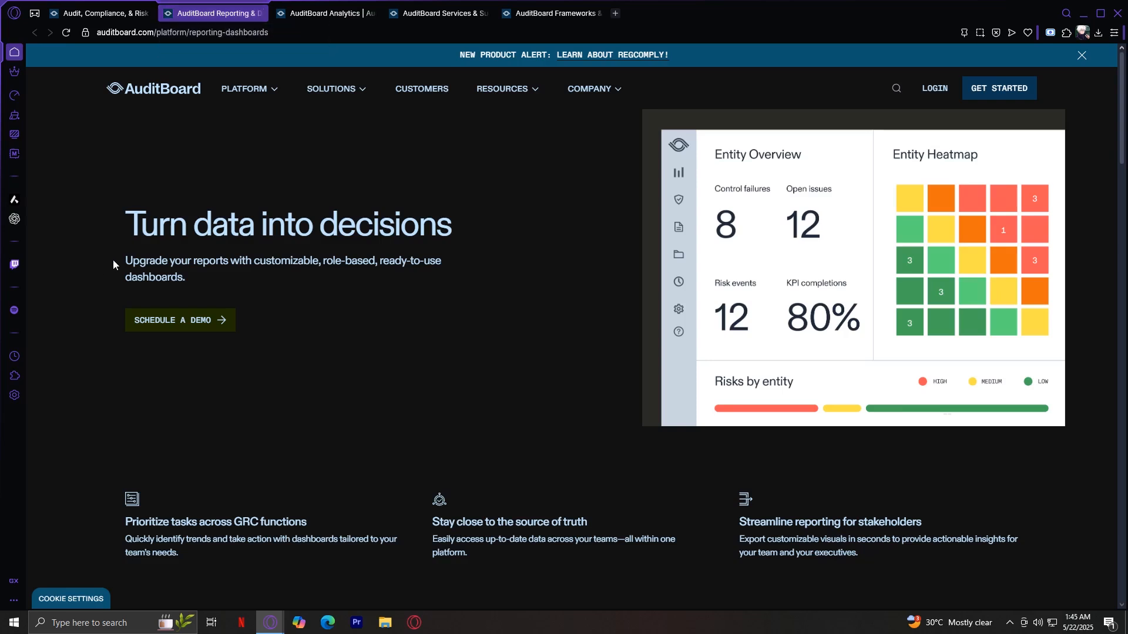
drag(125, 260, 452, 260)
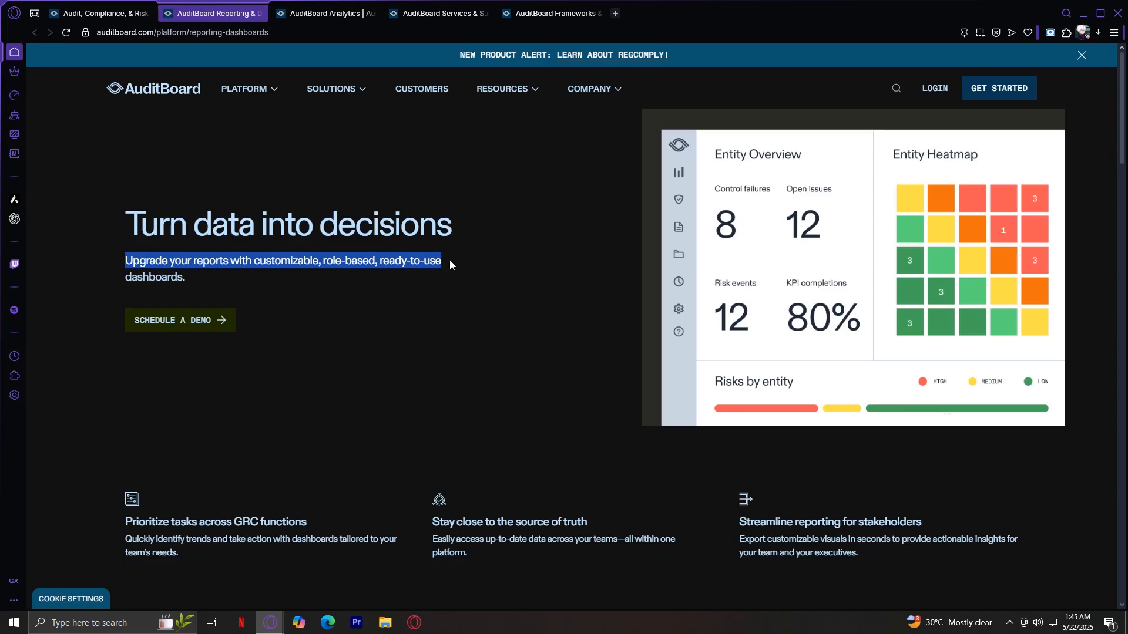
scroll(down, 3)
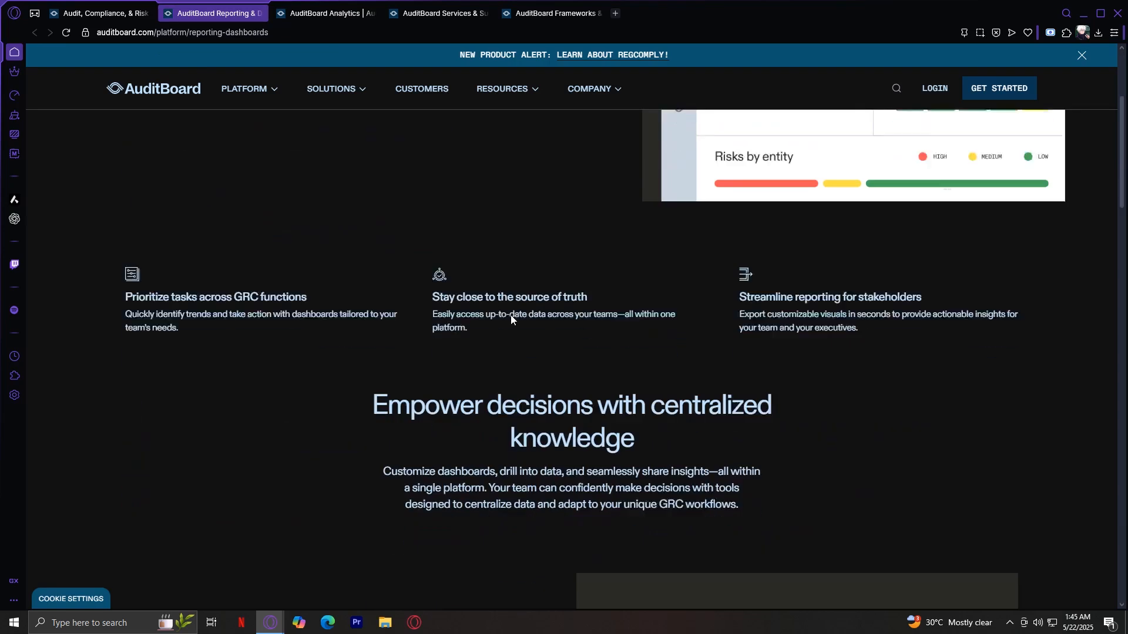
scroll(down, 3)
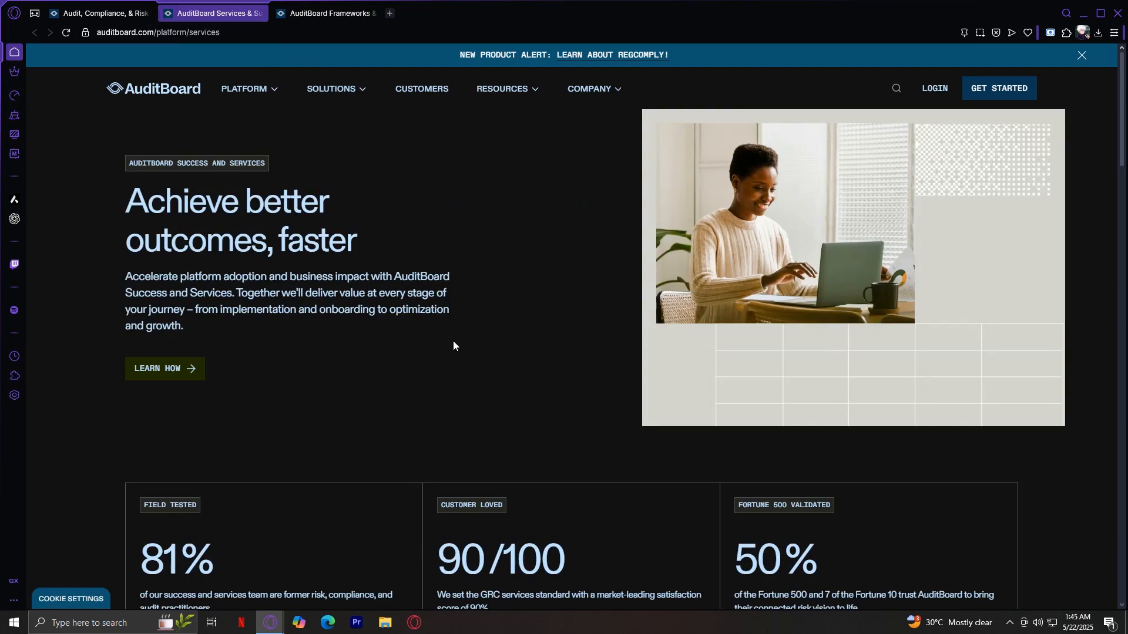
Step: Highlight the Success and Services intro and scroll to the 81%, 90/100, 50% statistics
drag(125, 276, 450, 308)
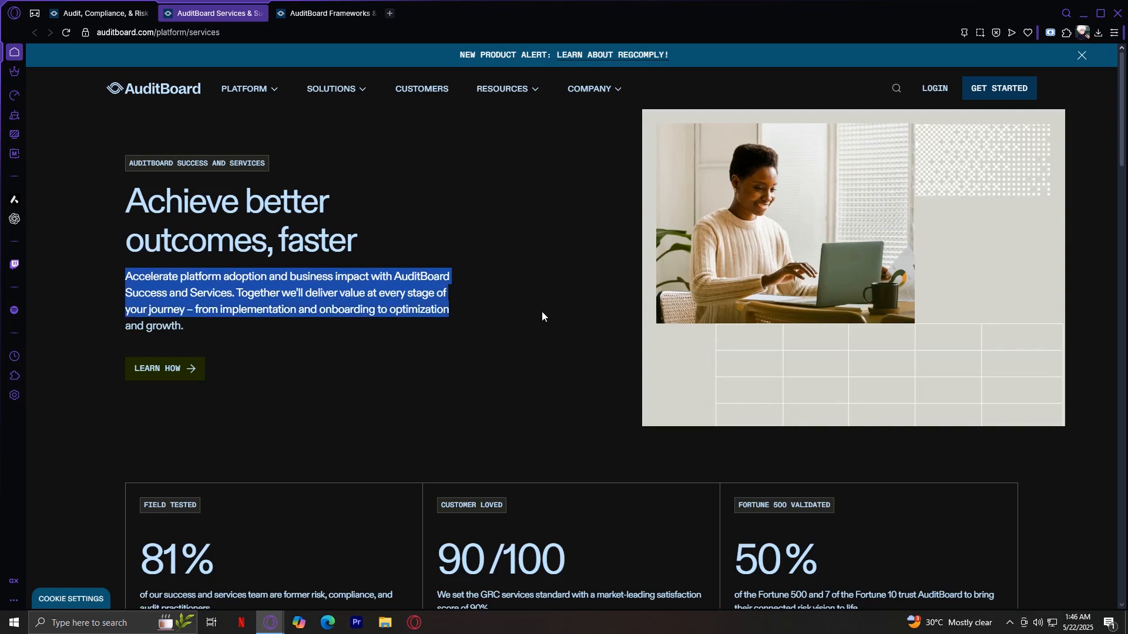
scroll(down, 3)
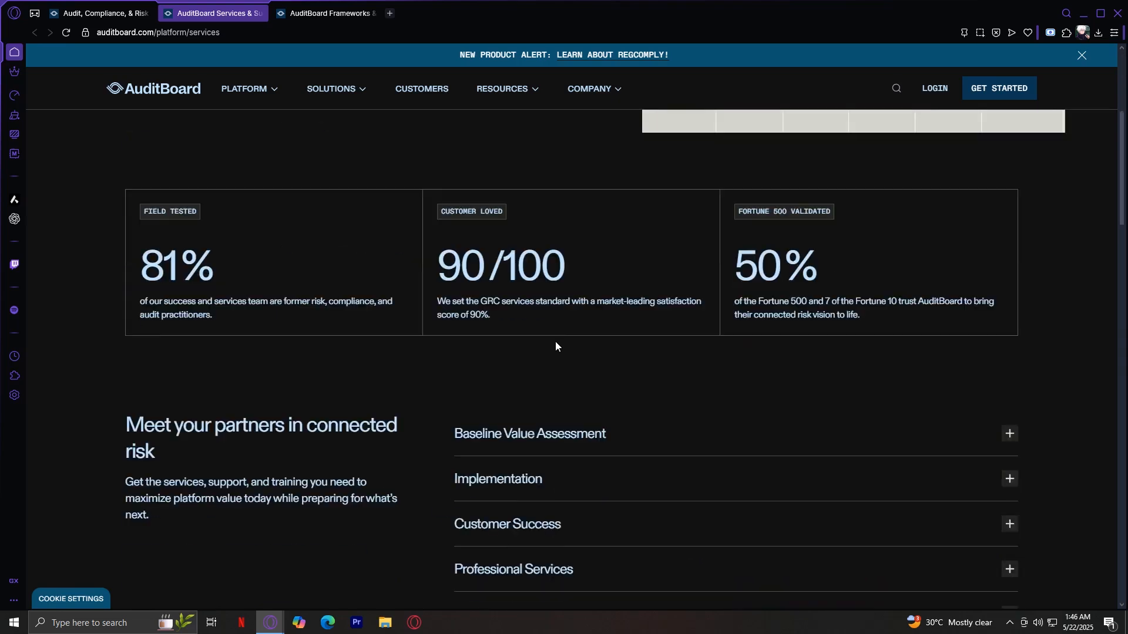
scroll(up, 3)
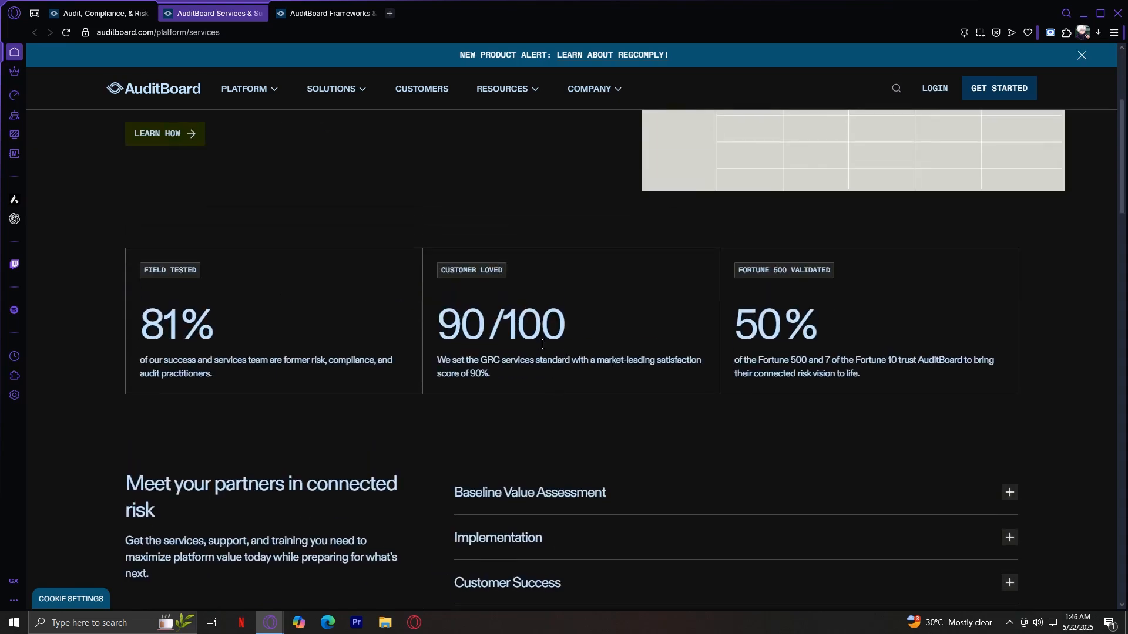
mouse_move(634, 283)
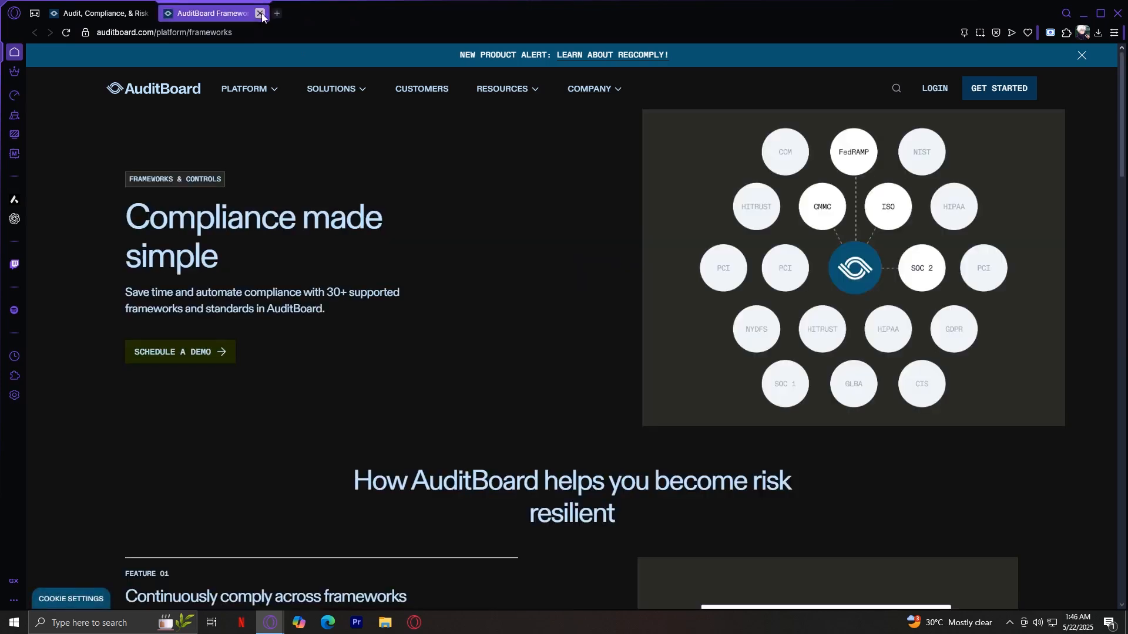
mouse_move(506, 258)
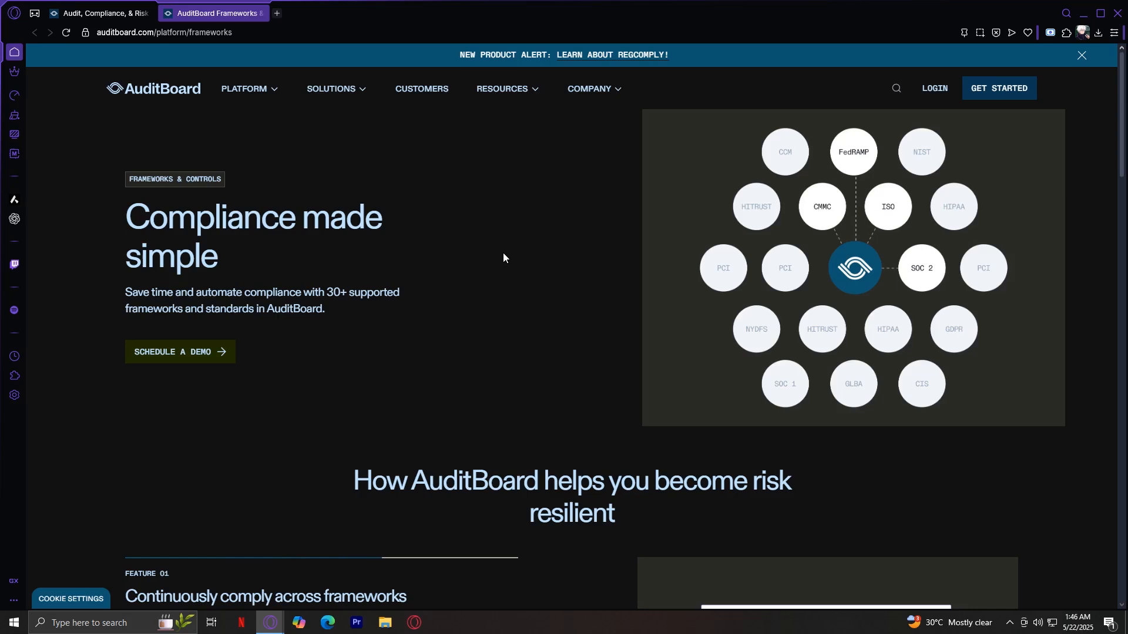
drag(125, 292, 269, 292)
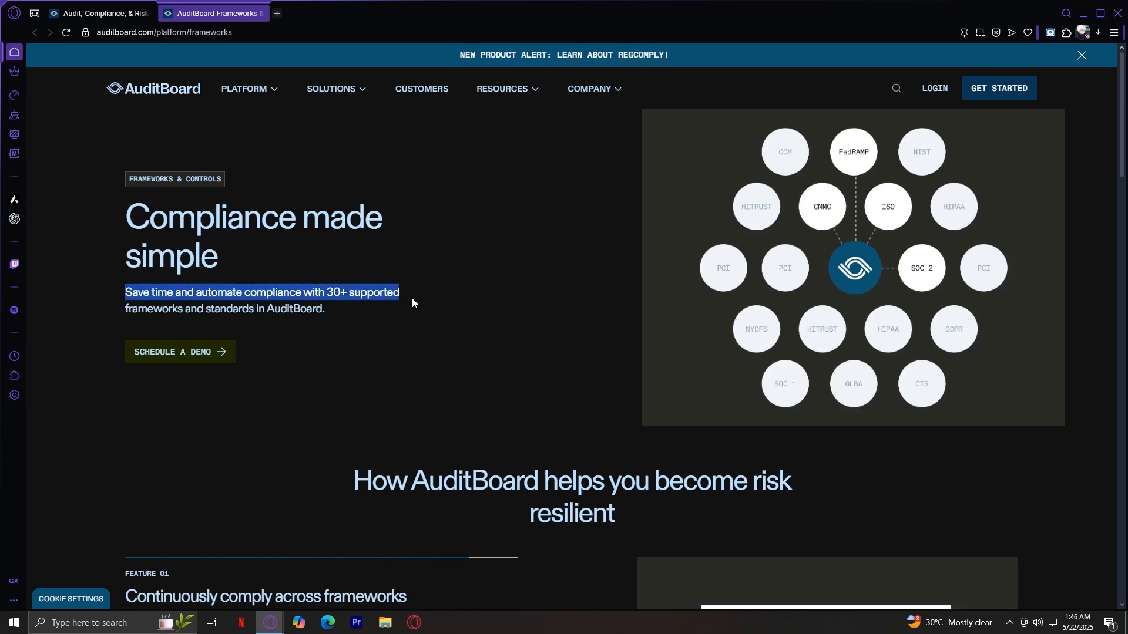
click(480, 333)
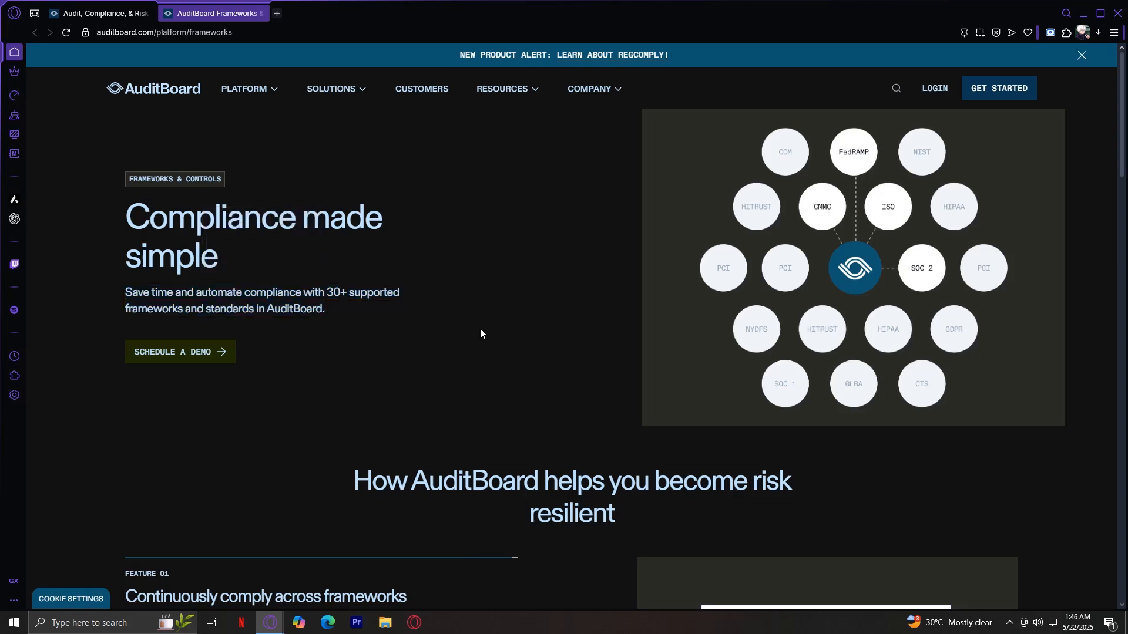
scroll(down, 3)
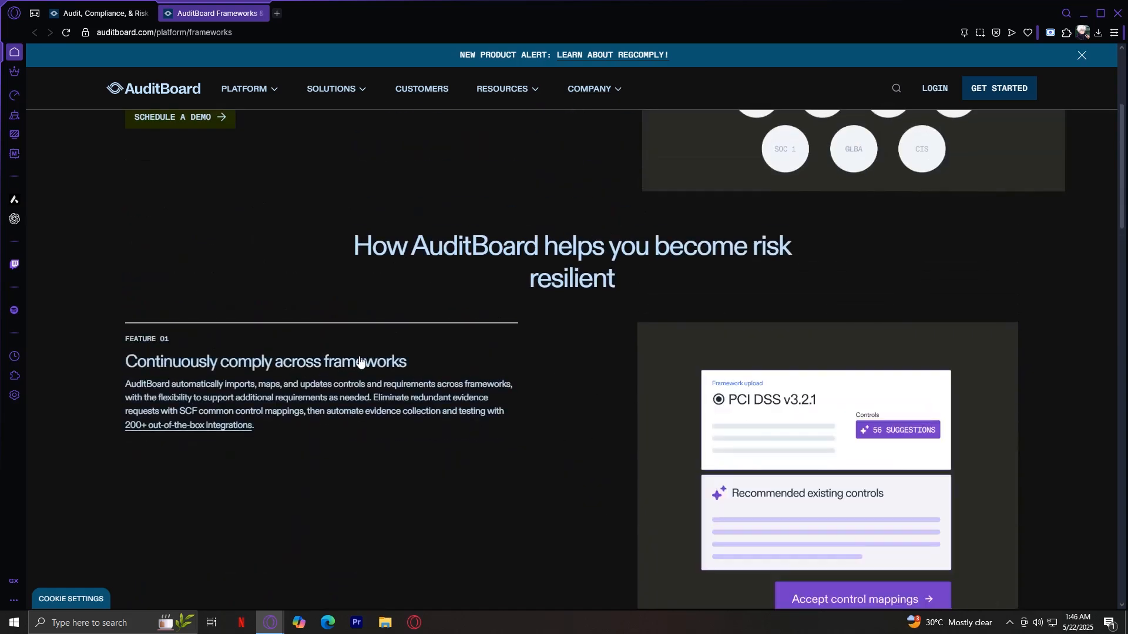
scroll(down, 3)
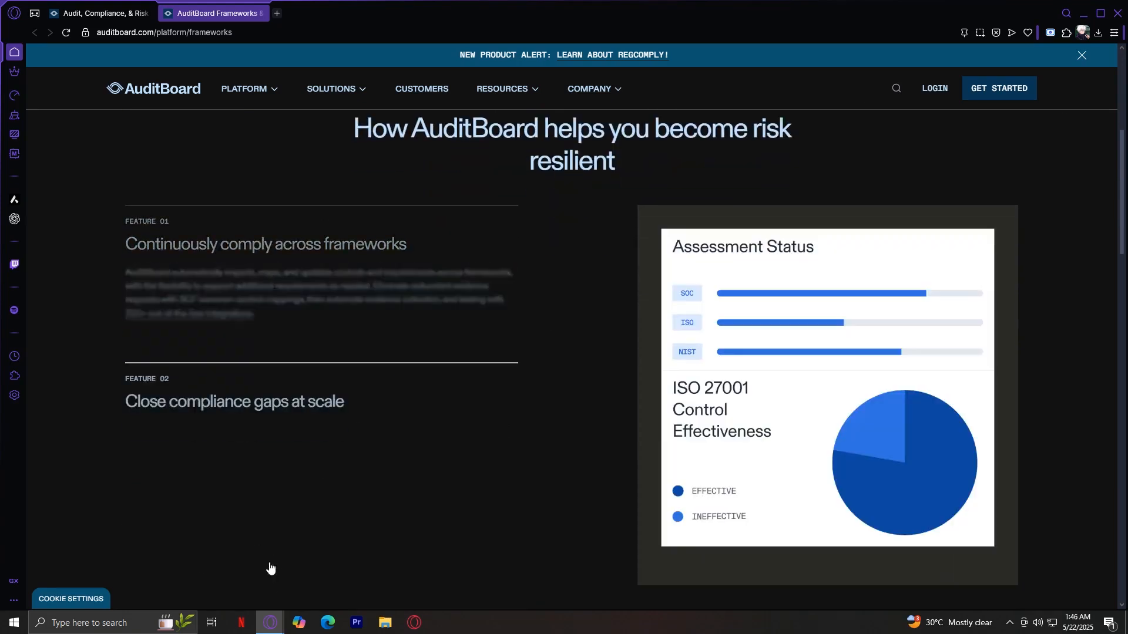
scroll(down, 3)
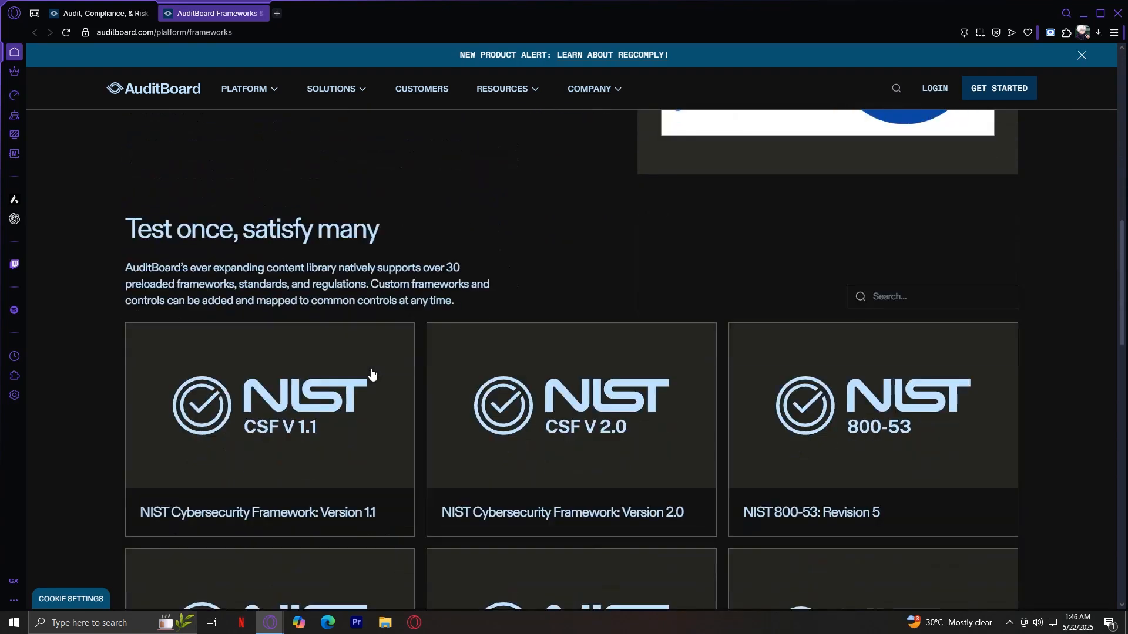
scroll(down, 3)
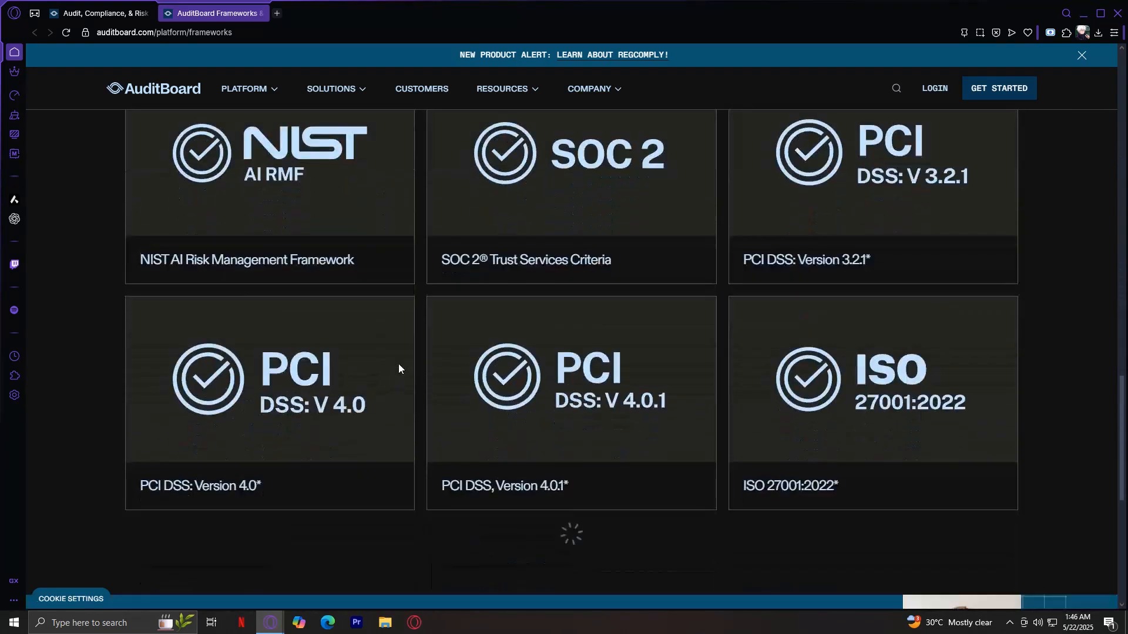
scroll(down, 3)
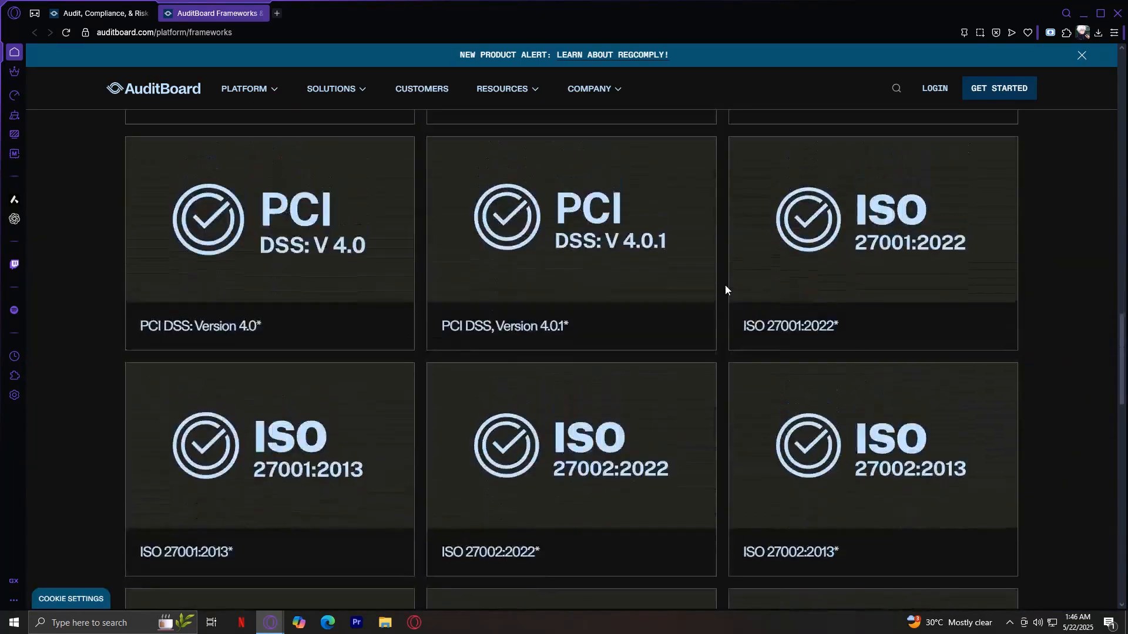
scroll(down, 3)
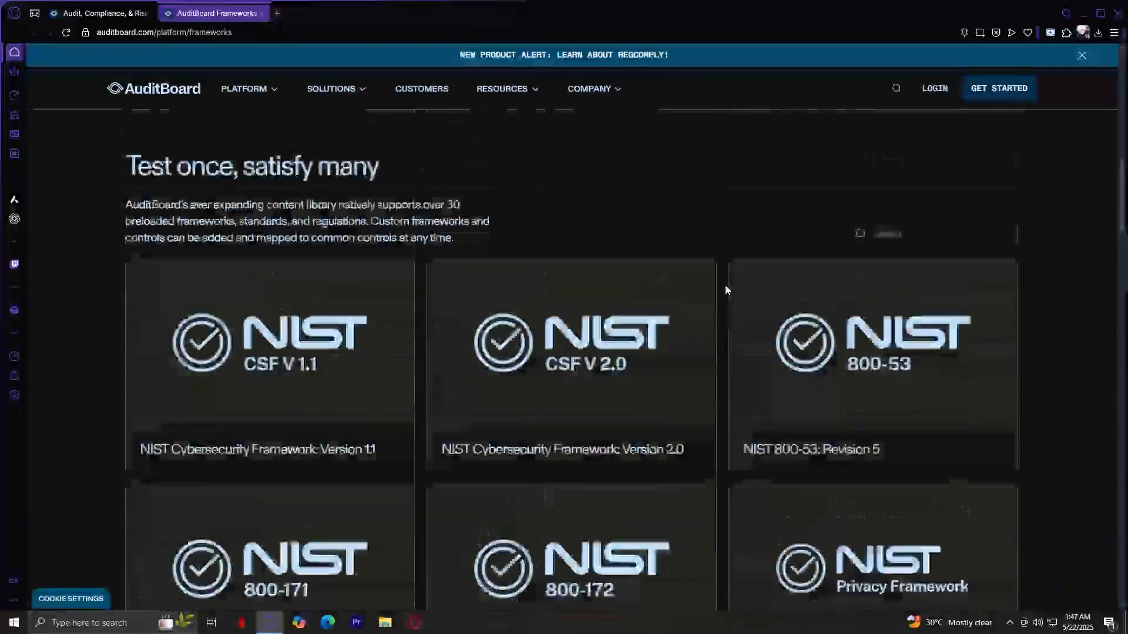
scroll(up, 3)
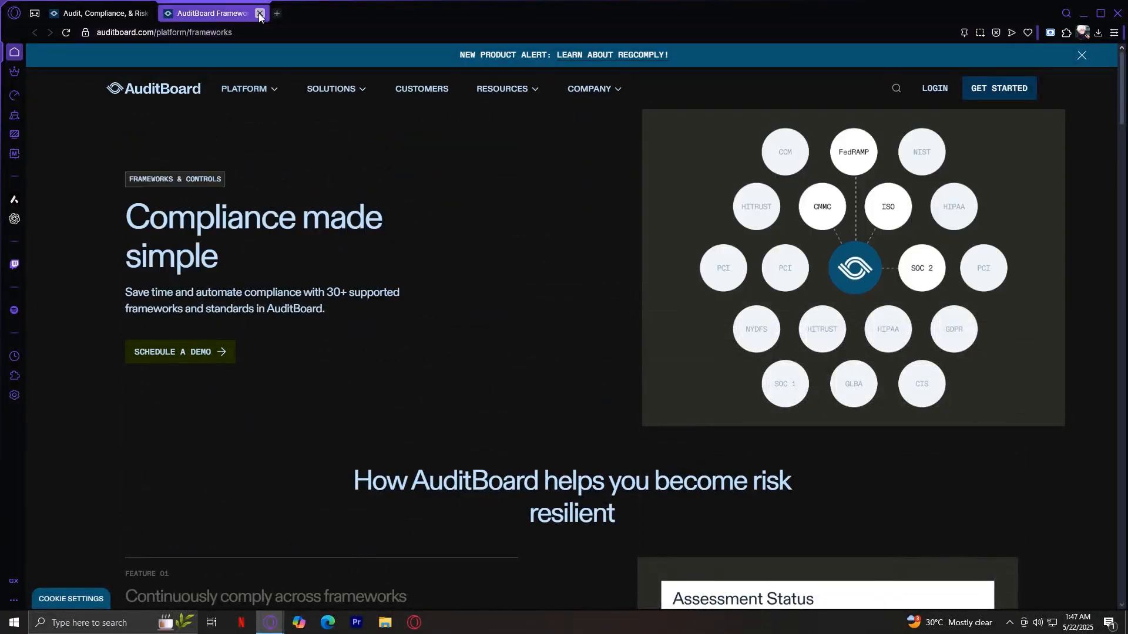
Step: Close the Frameworks tab to leave the 'Building up change agents' homepage
click(259, 13)
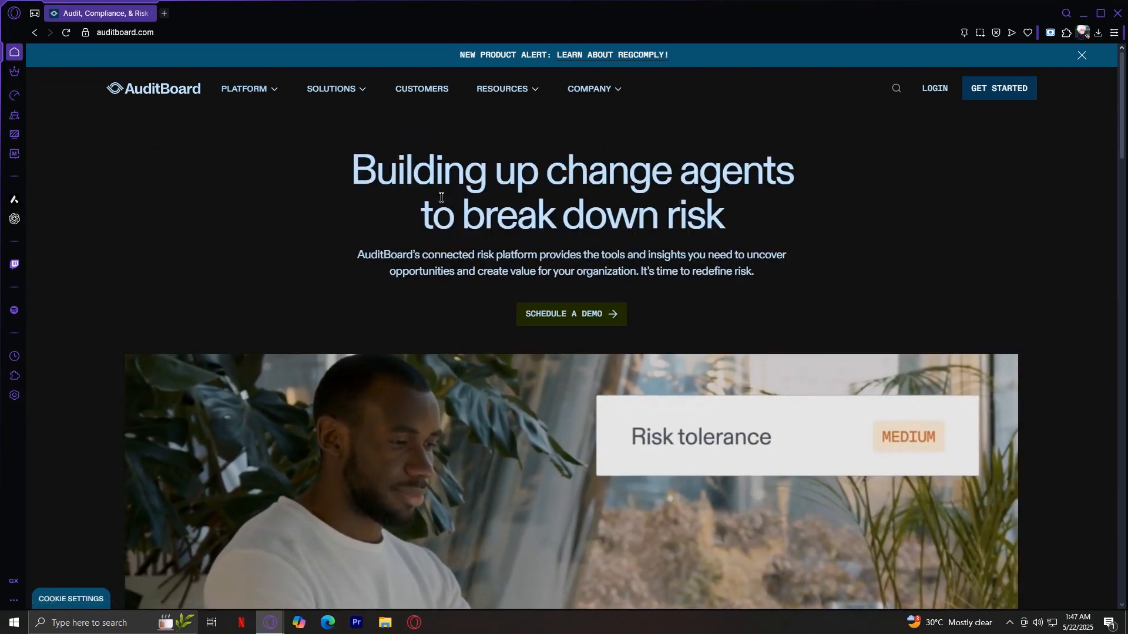
click(244, 87)
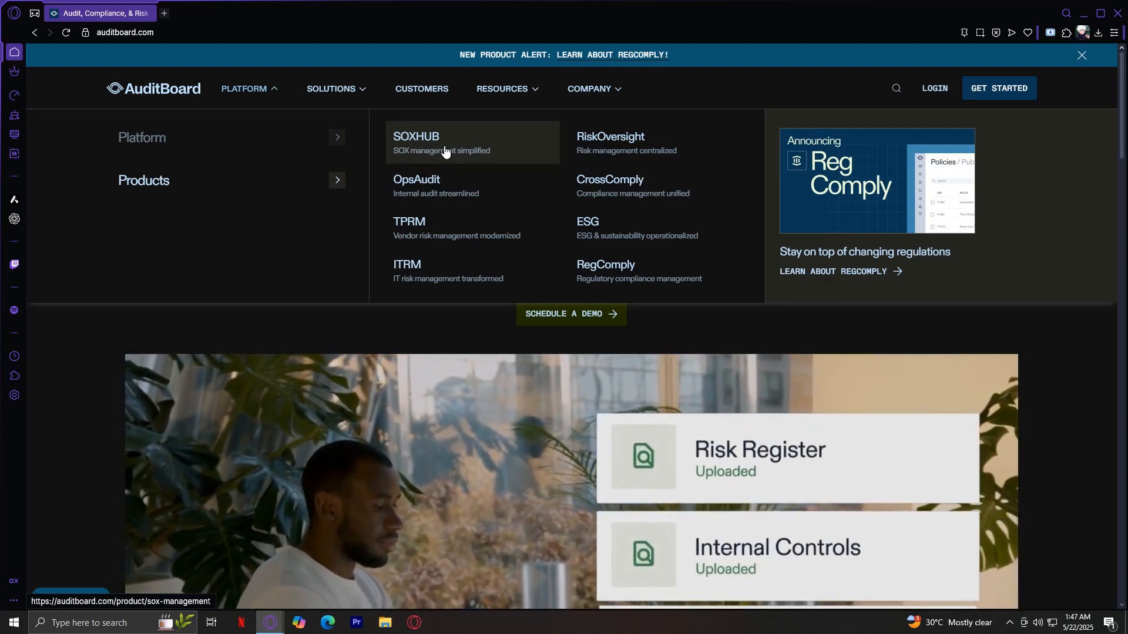
mouse_move(425, 196)
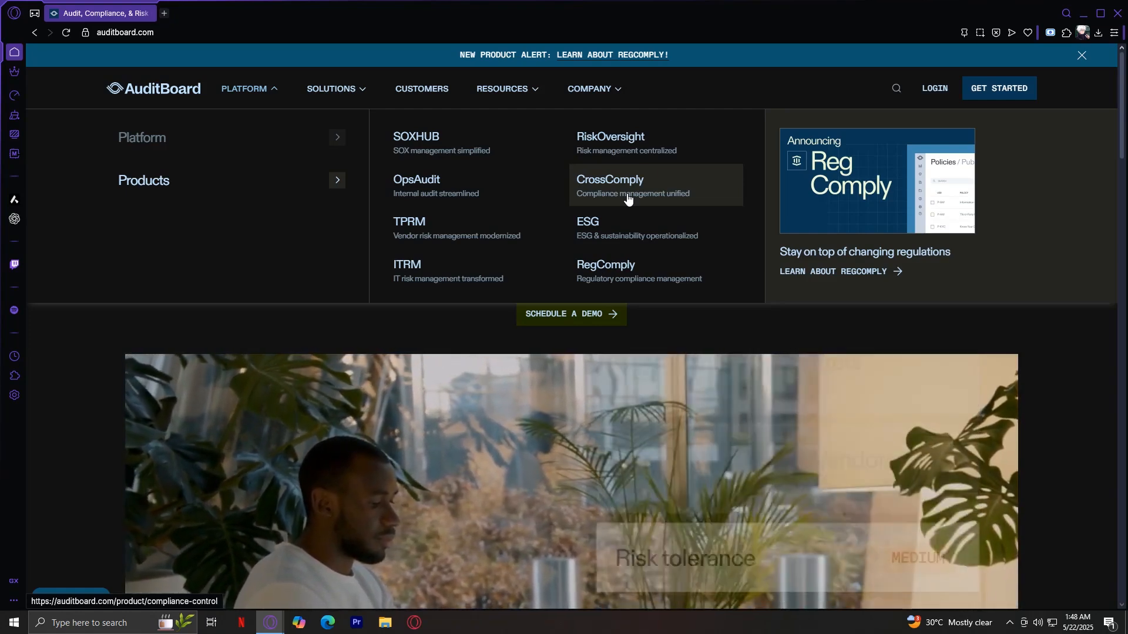
mouse_move(631, 229)
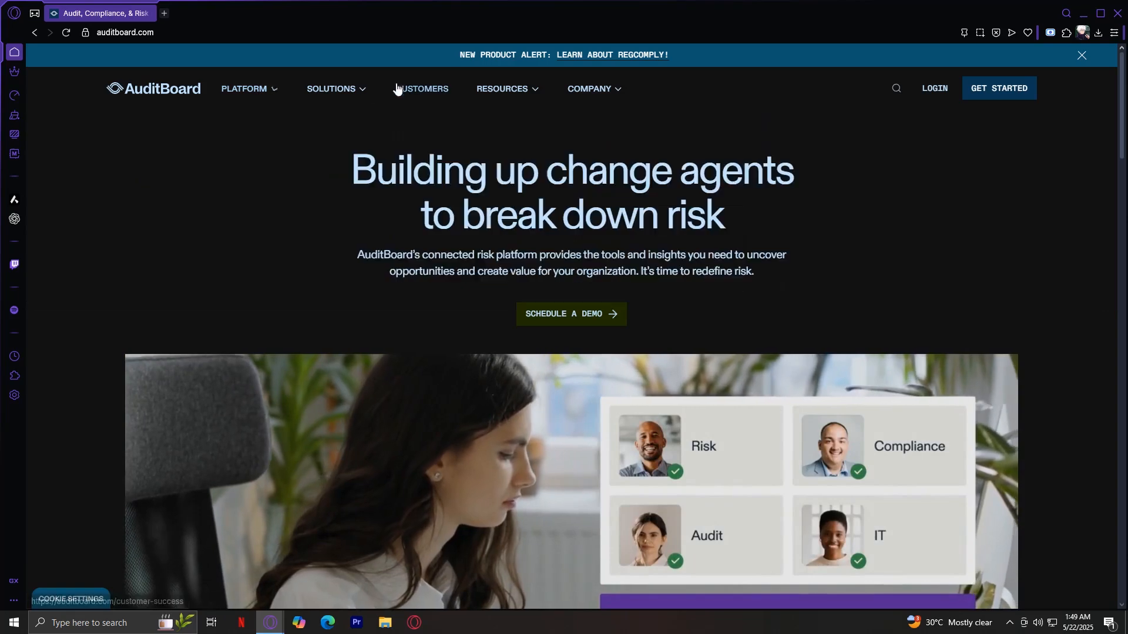
Step: Show the Company dropdown listing About Us, Careers, Partners and Contact Us
click(330, 88)
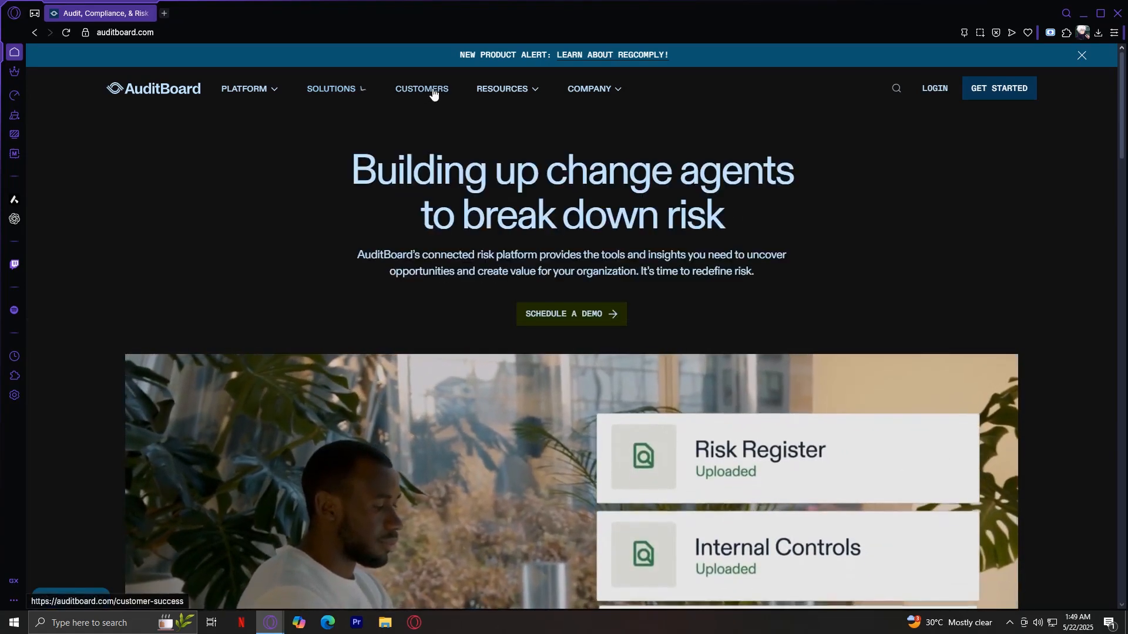
click(501, 89)
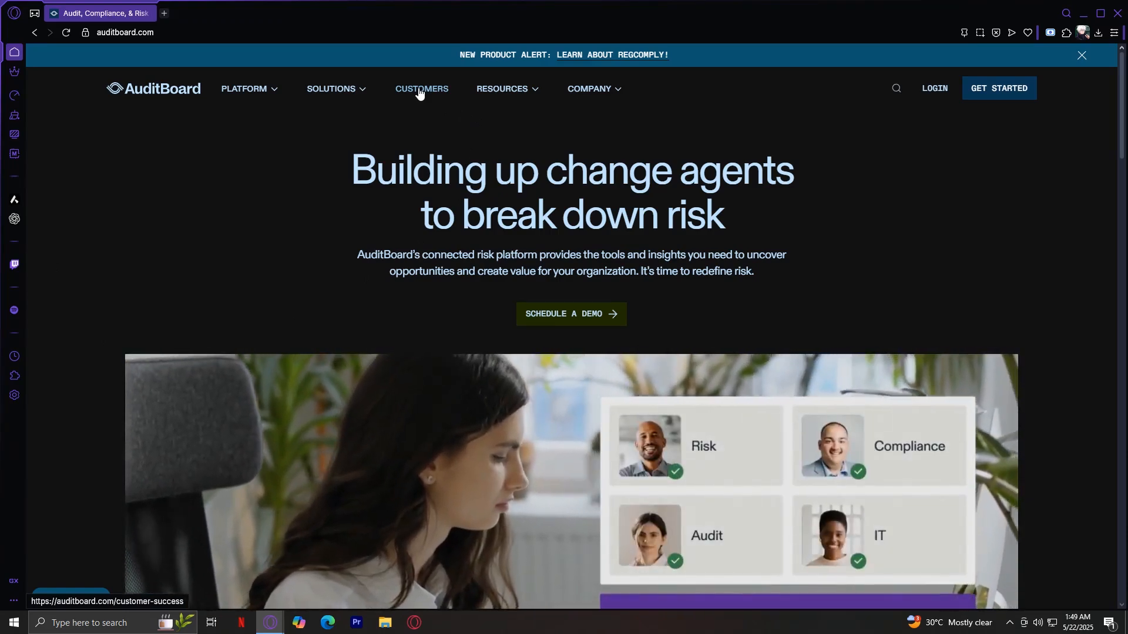
click(502, 89)
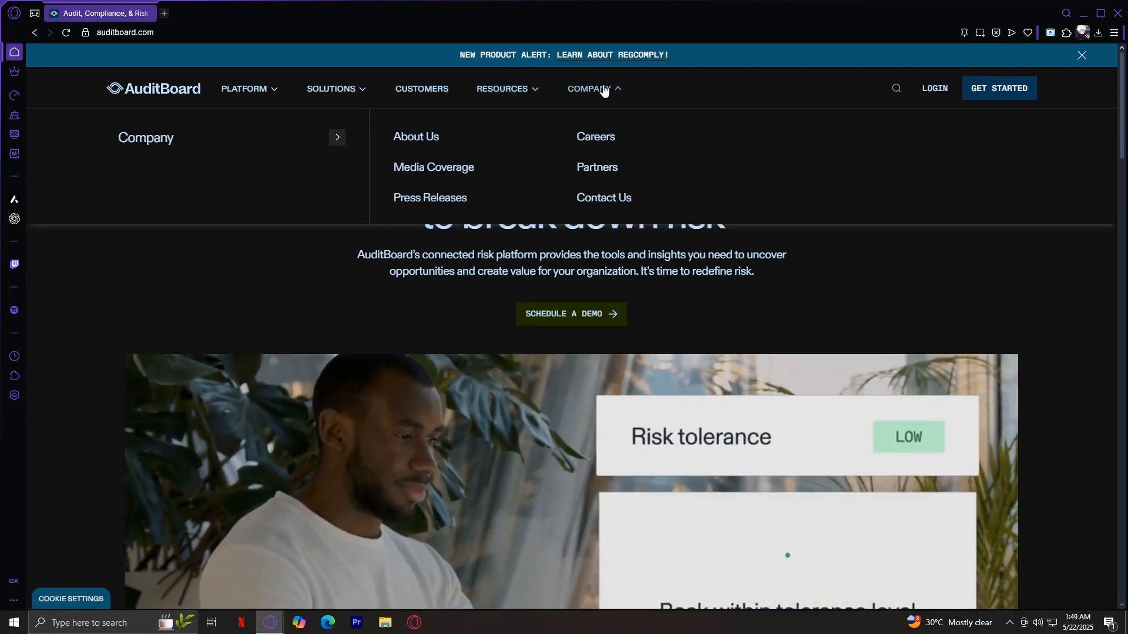
Step: Dismiss the Company dropdown, returning to the 'Building up change agents' homepage headline
click(589, 89)
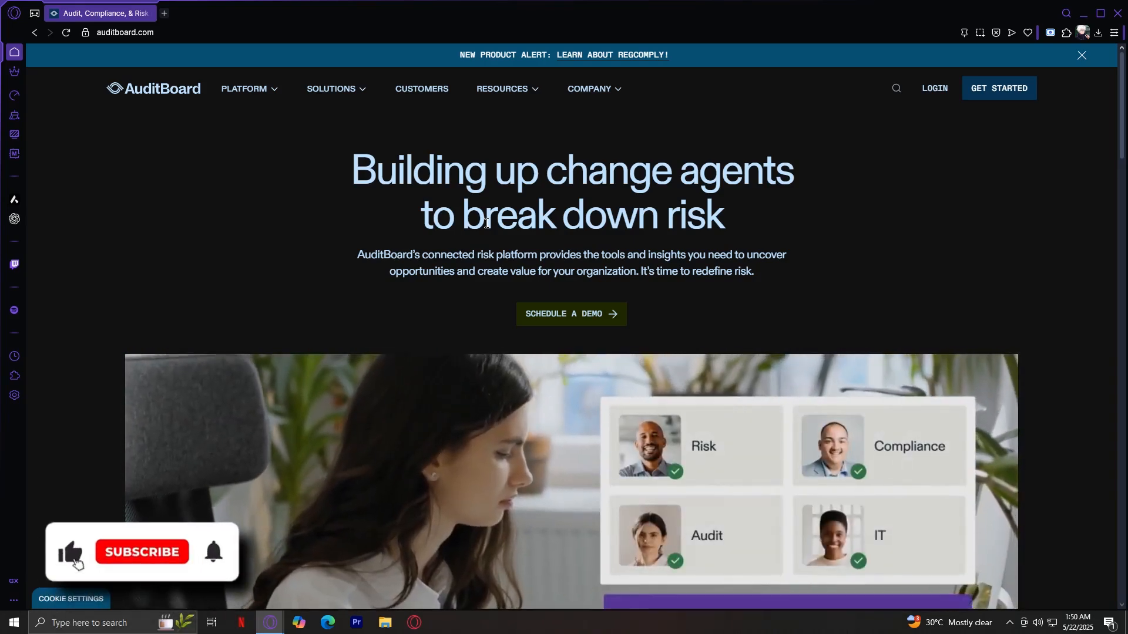
click(141, 551)
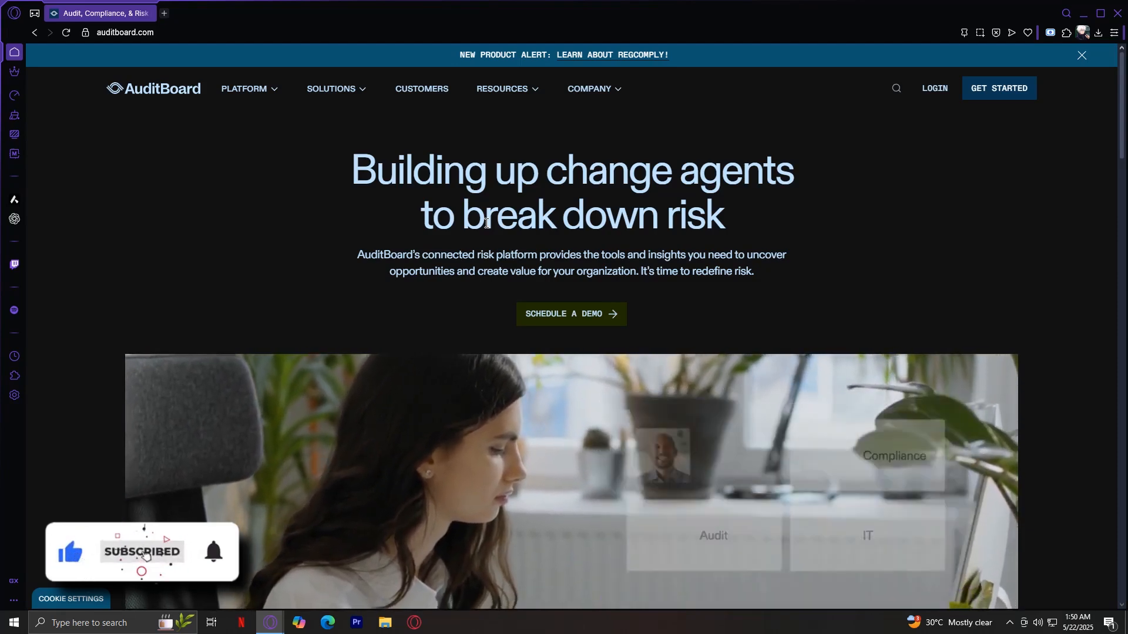